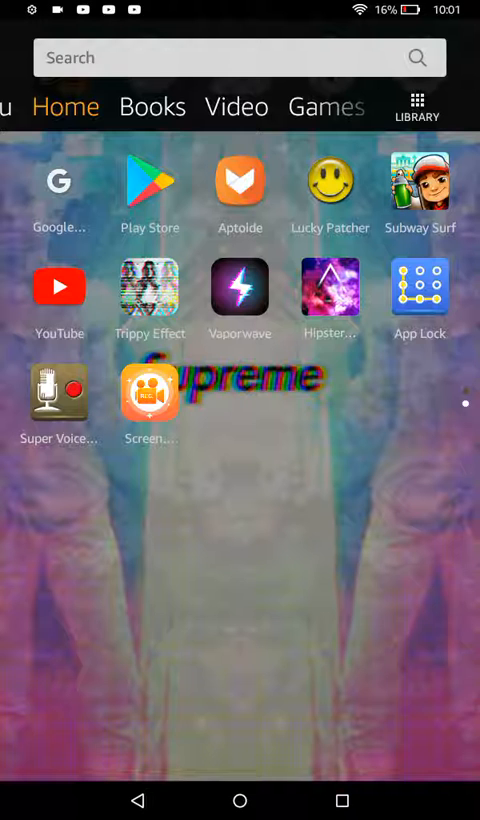
Enter 'how to get the play store app' in the home-screen search box.
scroll(down, 3)
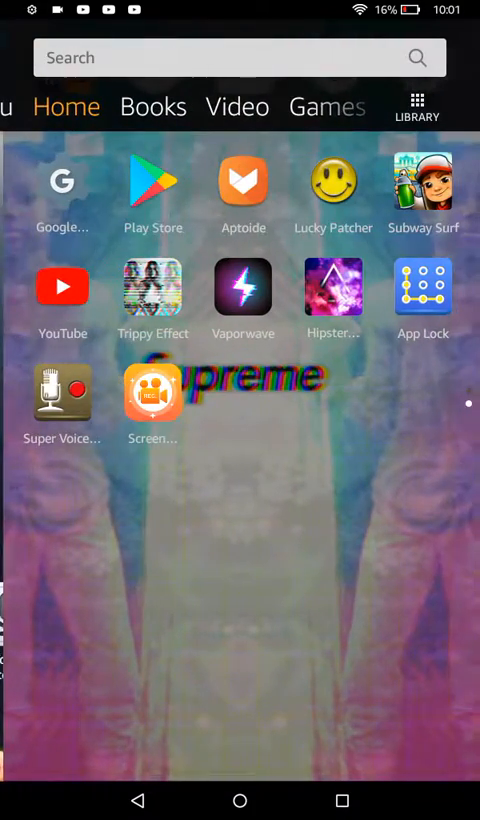
click(240, 58)
text(hpw to)
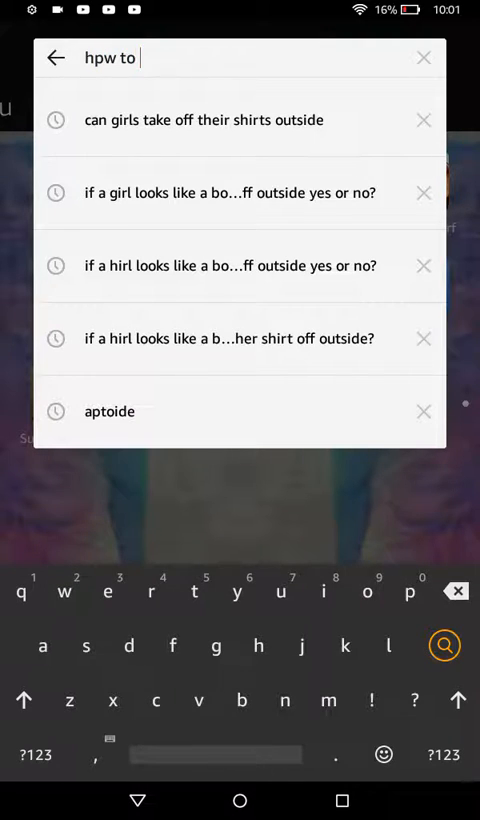
text(get the)
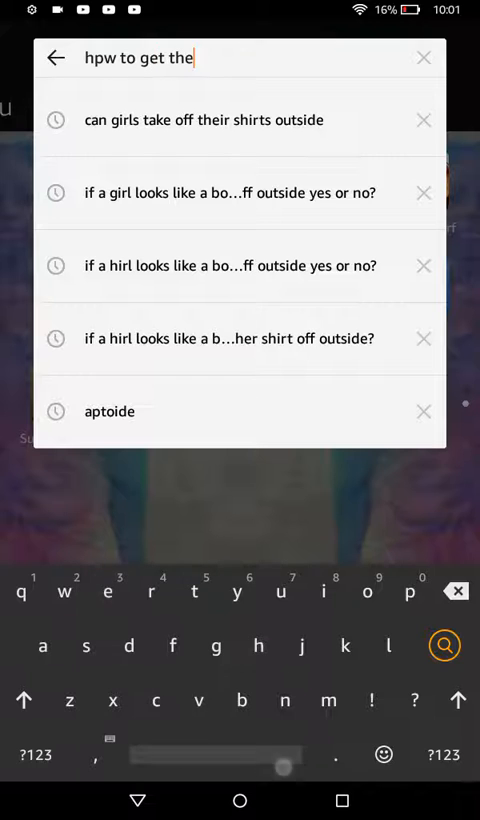
text(play)
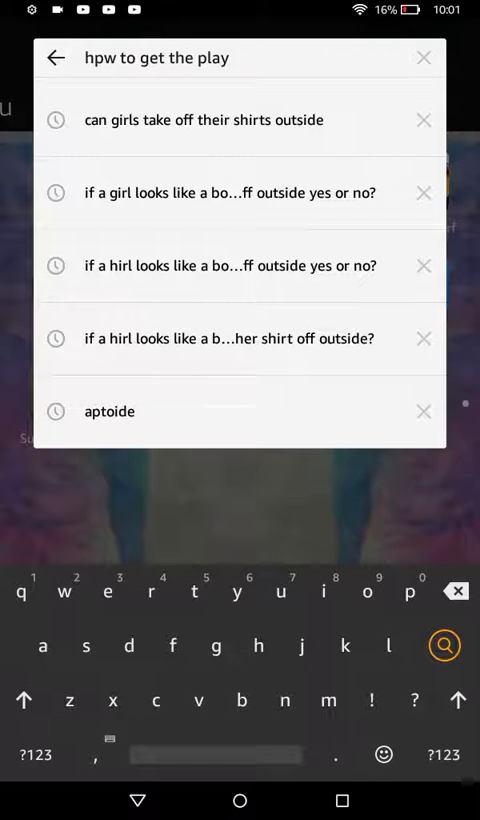
text(store)
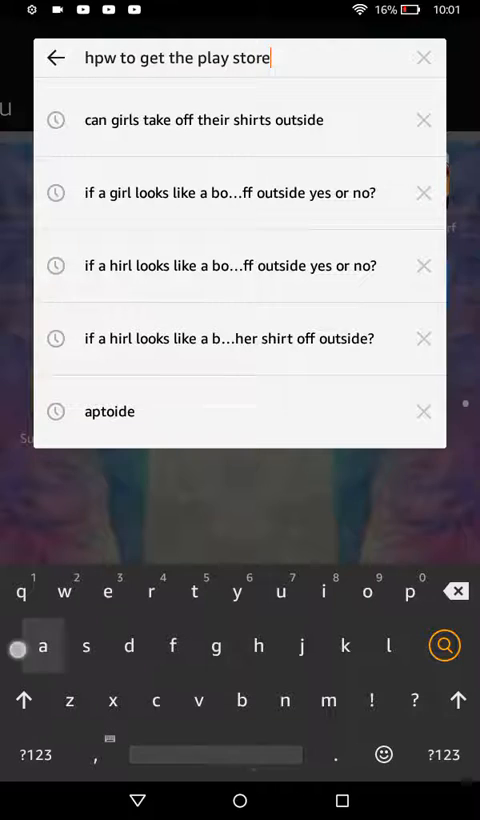
text(app)
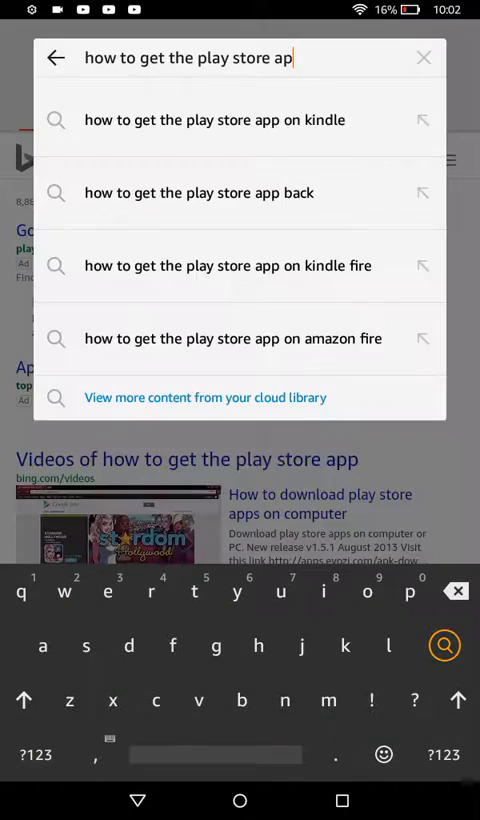
Run the Play Store search and refine it to mention Kindle Fire.
click(216, 120)
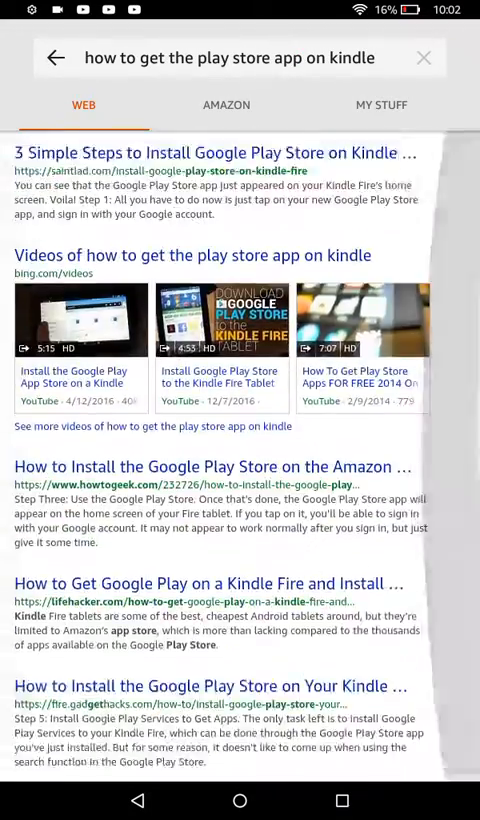
scroll(down, 3)
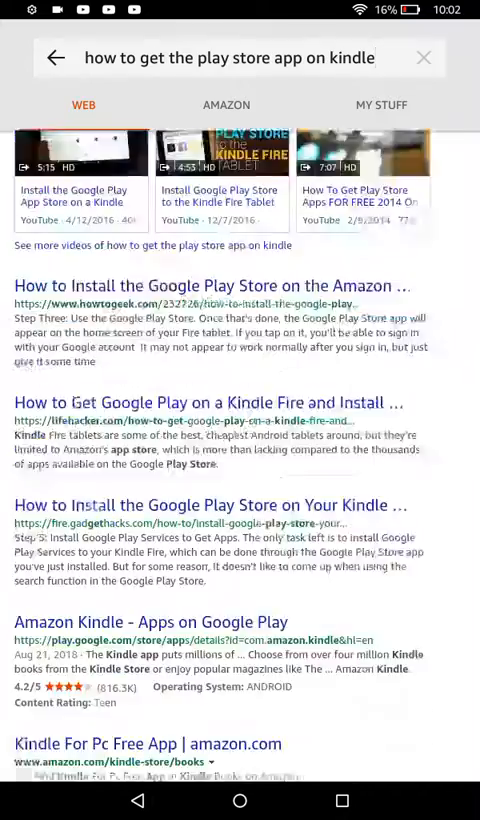
click(230, 58)
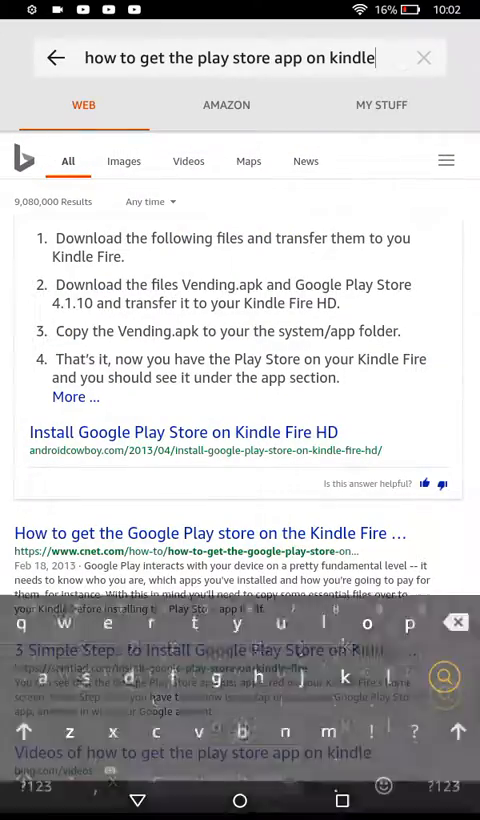
text(fire)
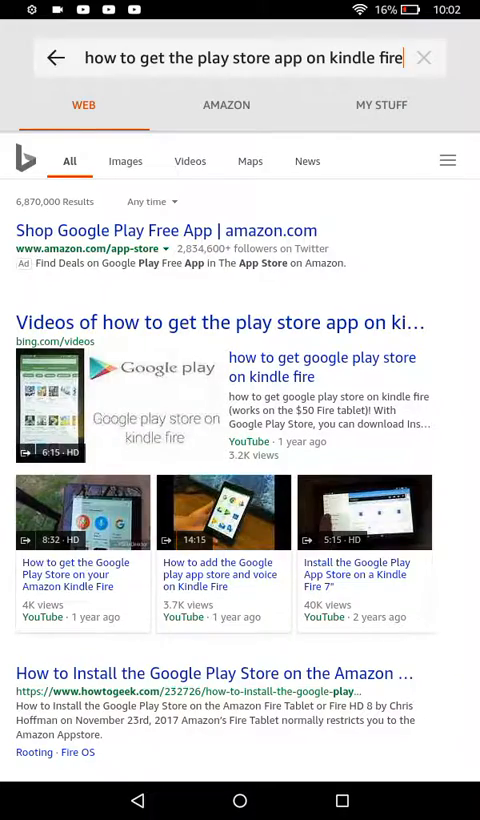
Follow the results to the APKMirror Google Play Store 7.0.25 download page.
scroll(down, 3)
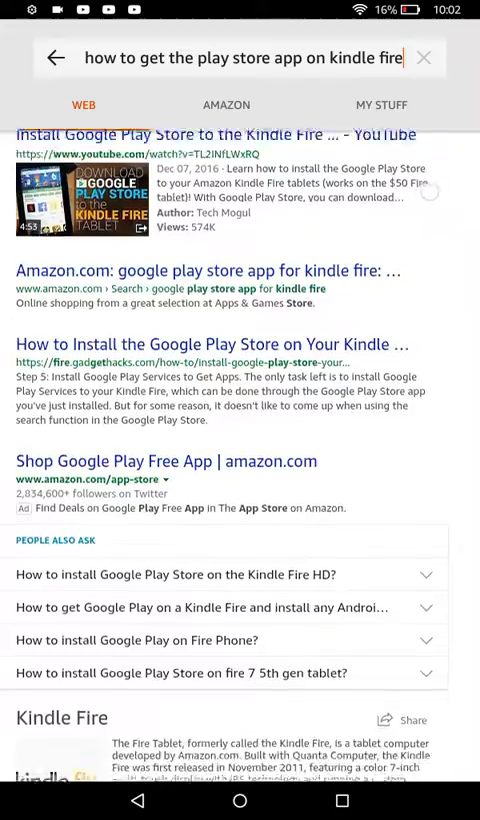
scroll(down, 3)
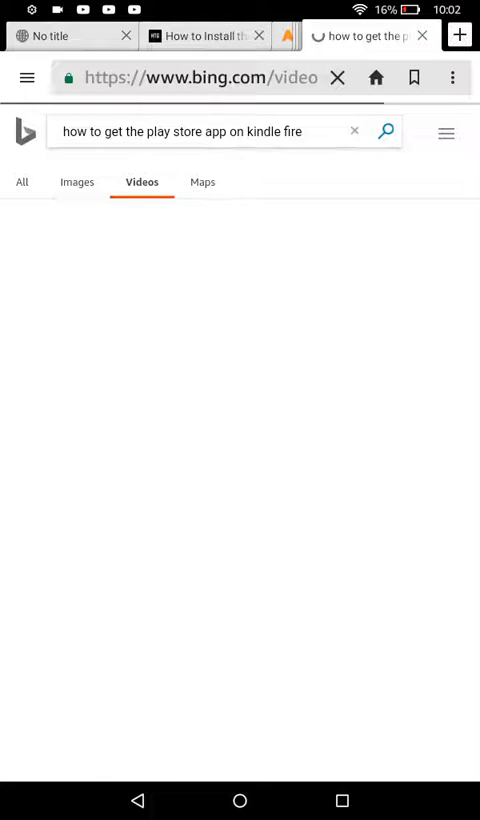
click(384, 132)
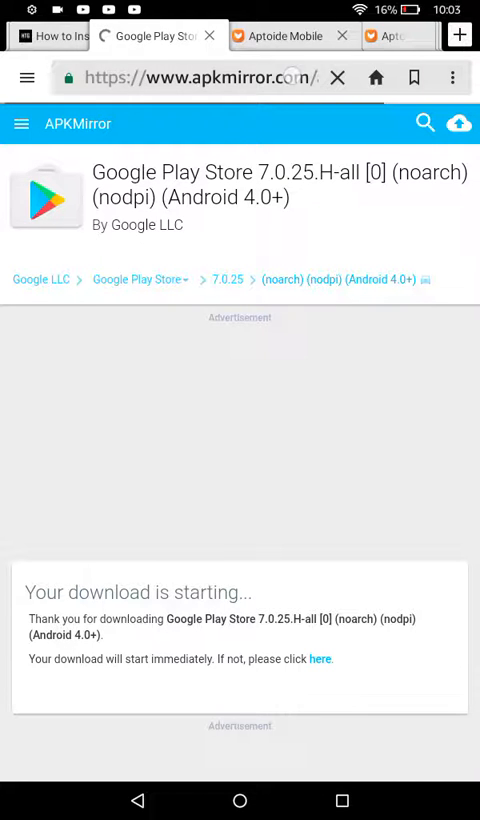
Search 'how to download google play store' from the address bar.
click(200, 76)
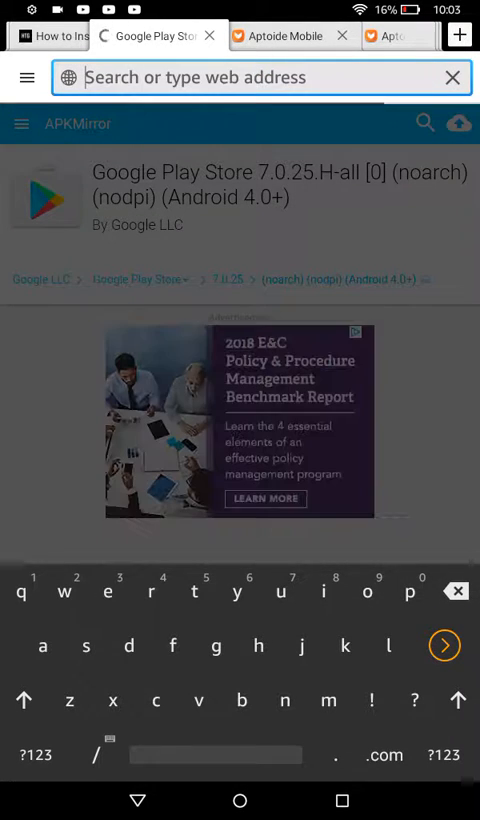
text(h)
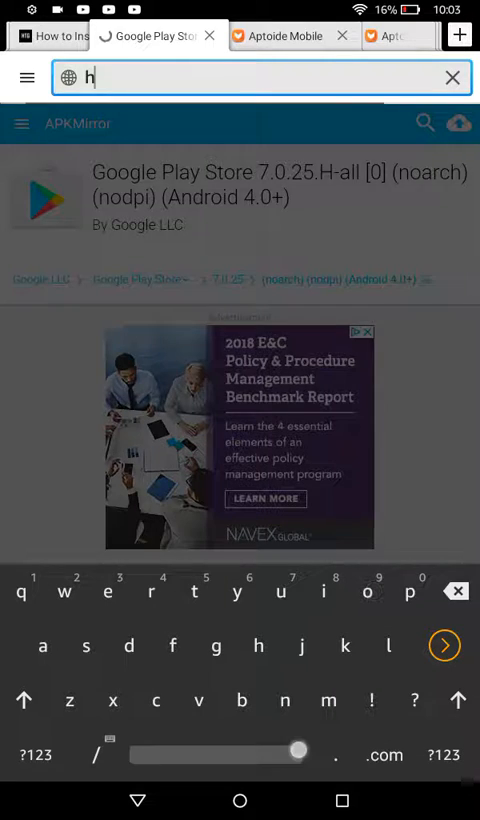
text(ow to d)
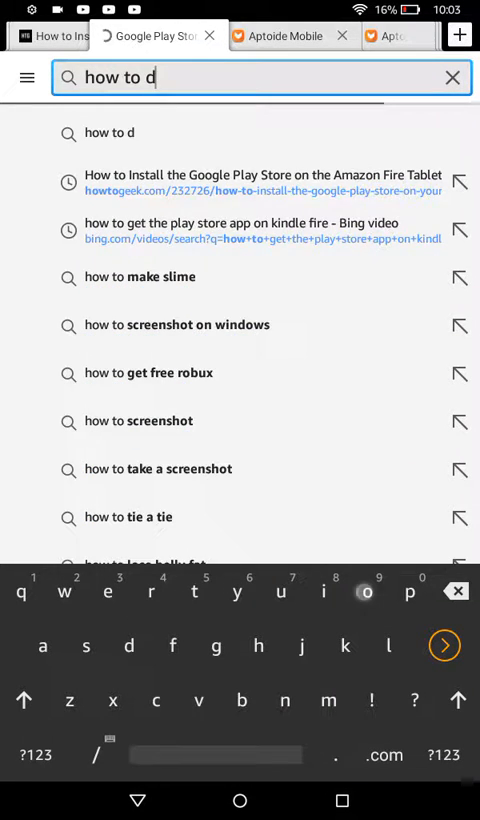
text(ow)
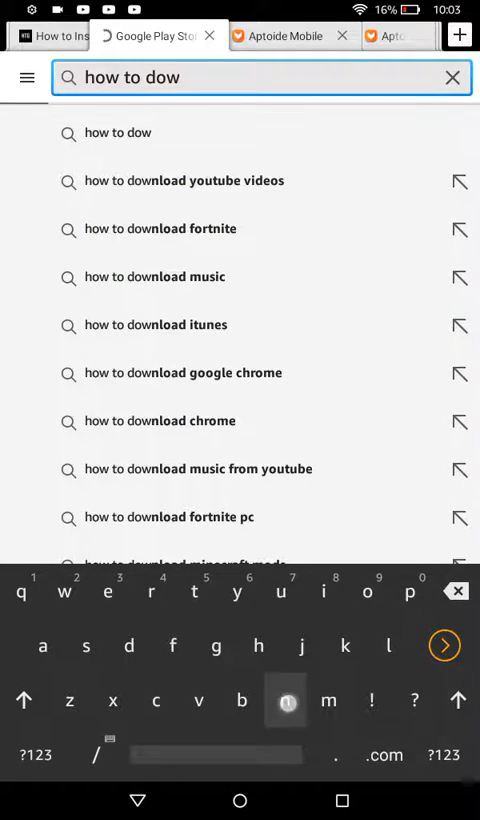
text(nloa)
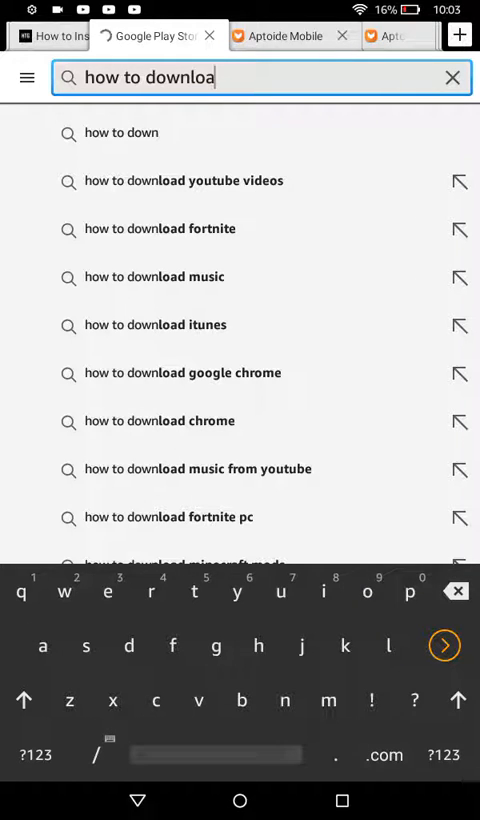
text(g)
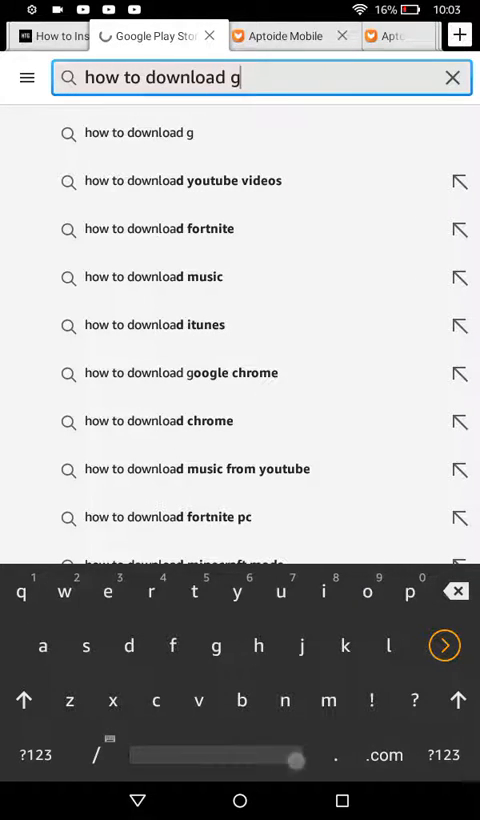
text(oogle play)
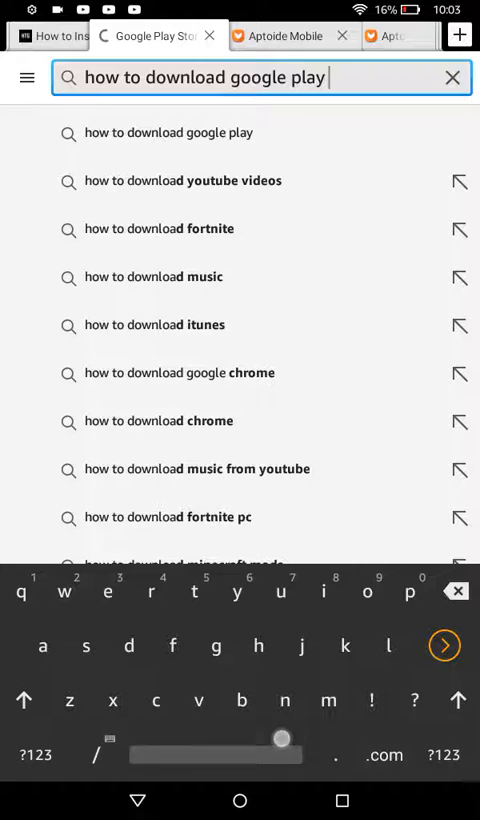
text(stor)
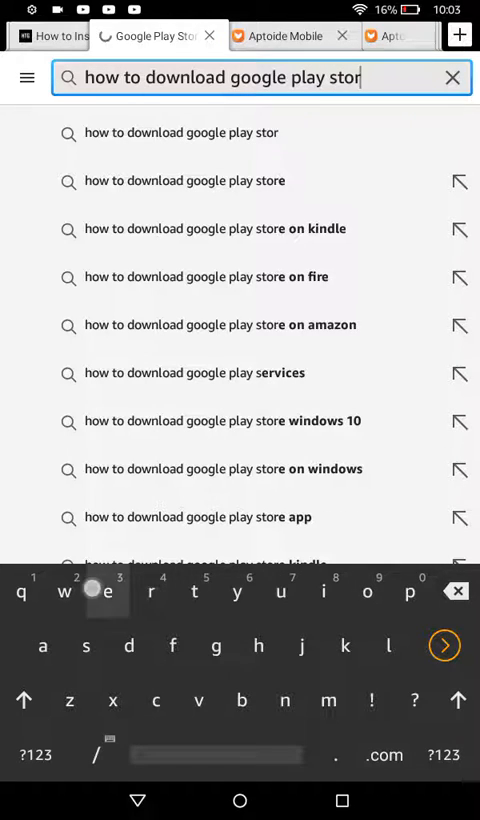
text(e on amazon)
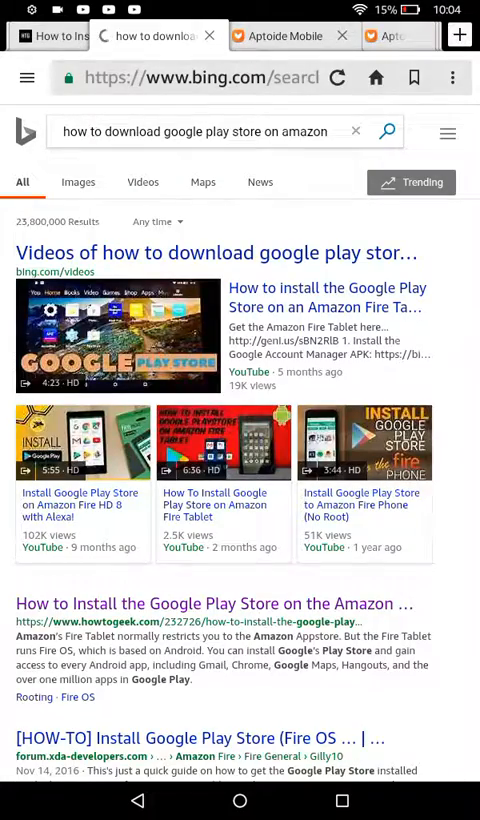
Follow the Google Play result to the play.google.com web storefront.
scroll(down, 3)
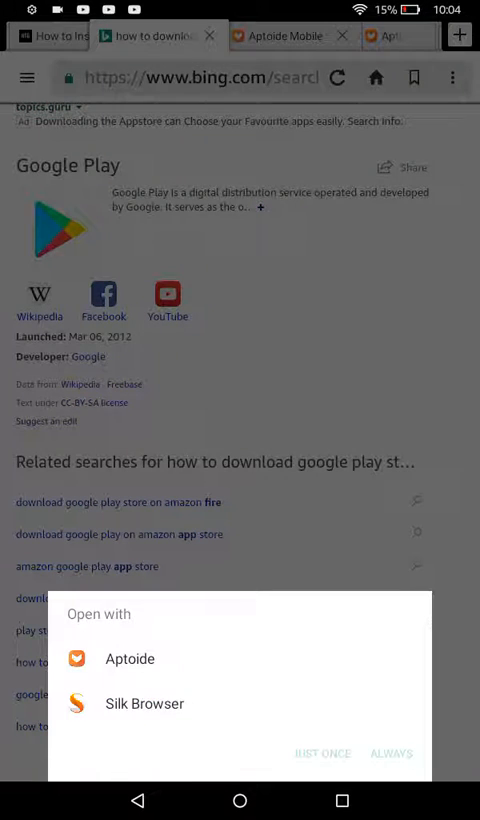
click(144, 704)
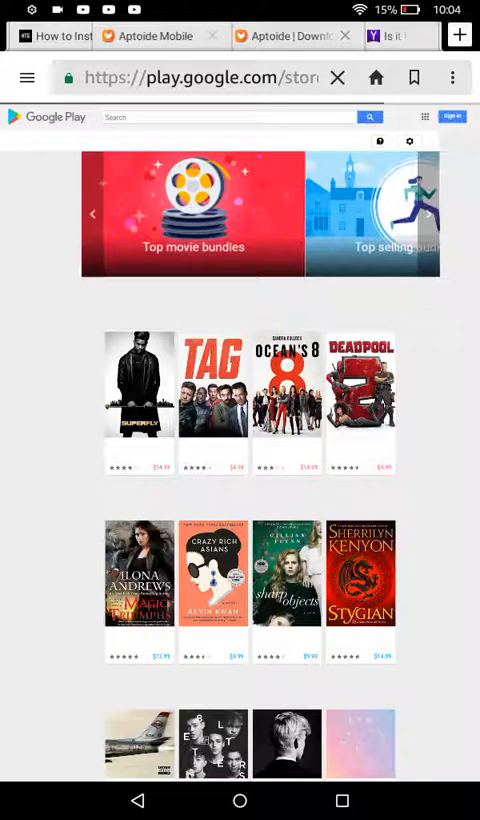
Return to the How-To Geek guide and scroll to its four APK links.
click(60, 36)
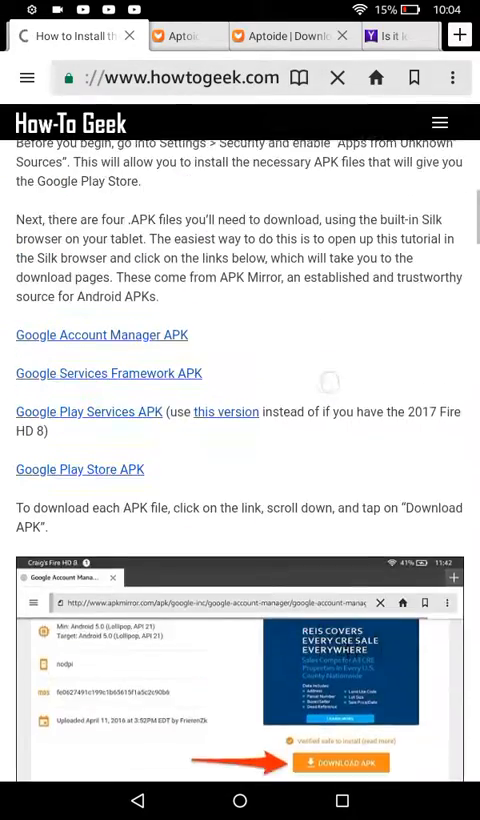
scroll(up, 3)
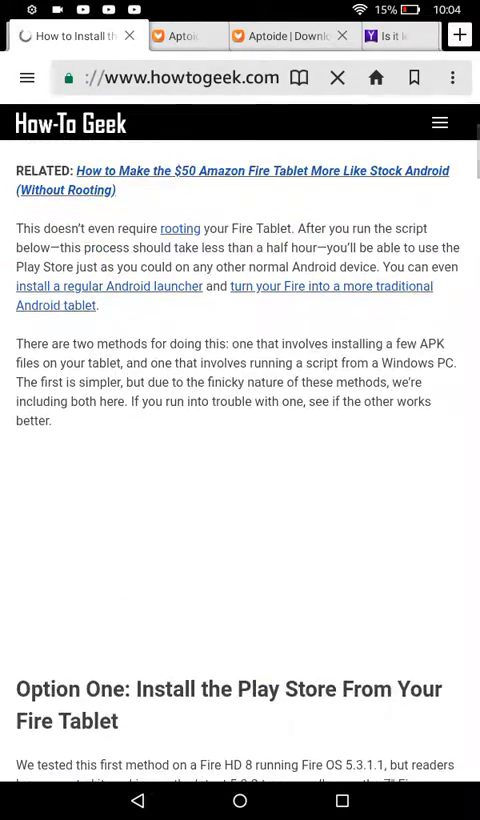
scroll(up, 3)
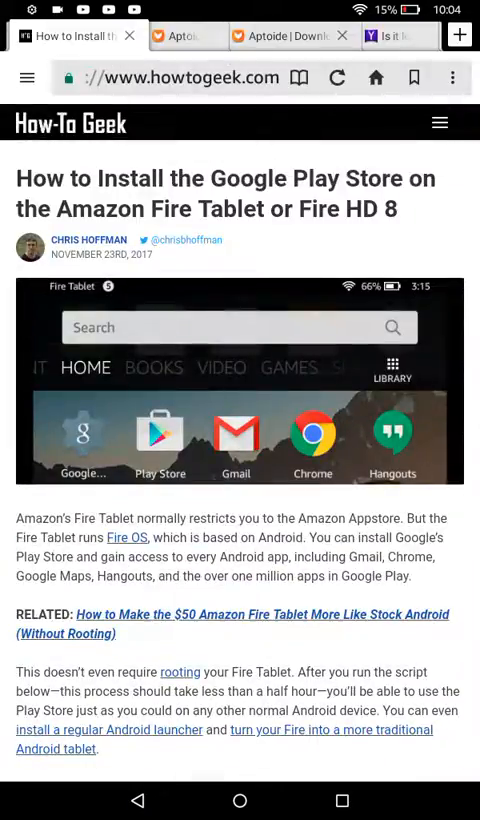
scroll(down, 3)
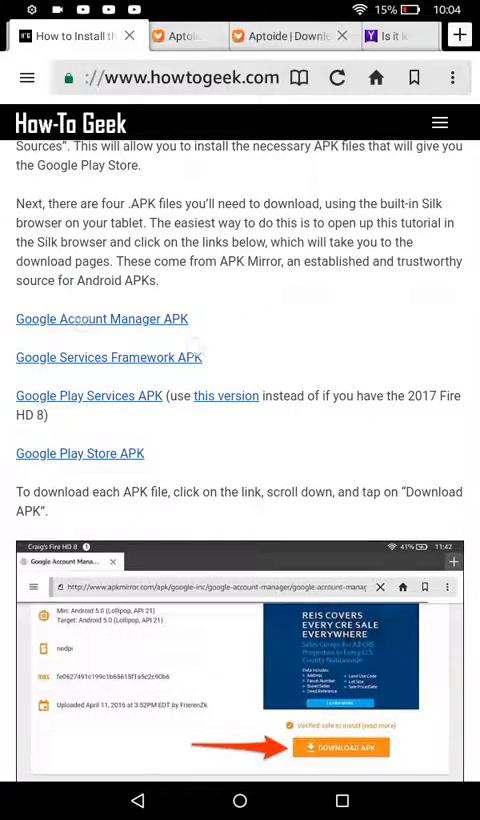
Visit the Google Account Manager 5.1 APKMirror page down to Download APK, then return.
click(100, 320)
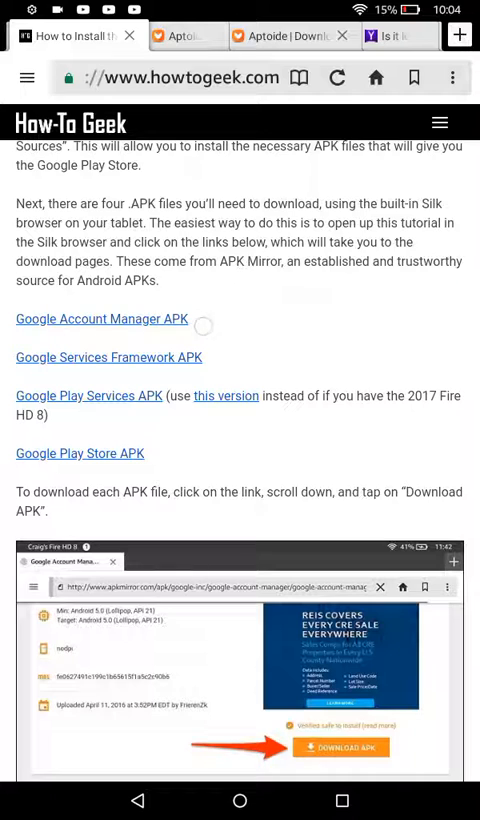
click(100, 320)
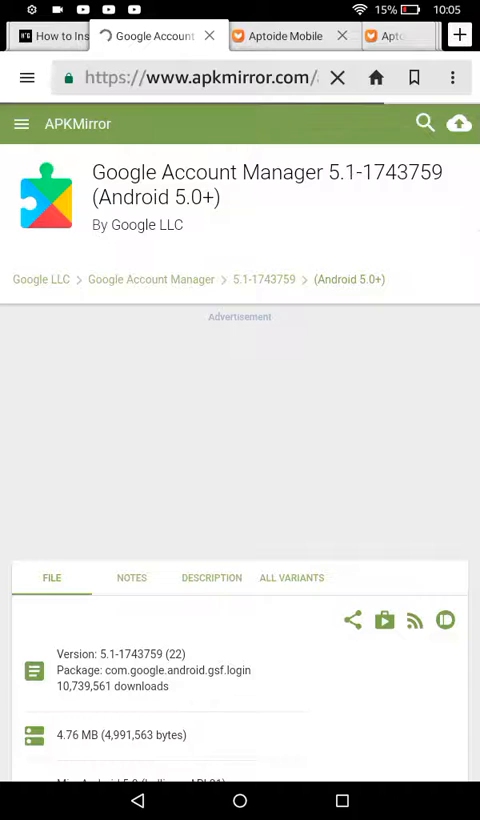
scroll(down, 3)
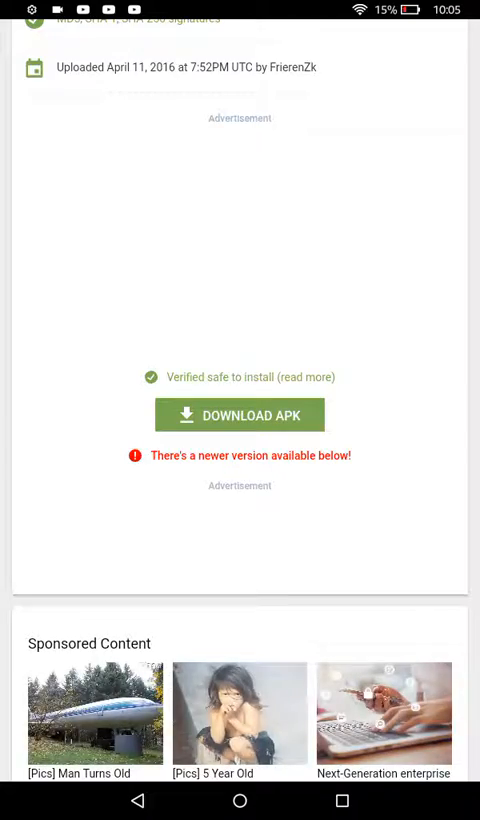
scroll(down, 3)
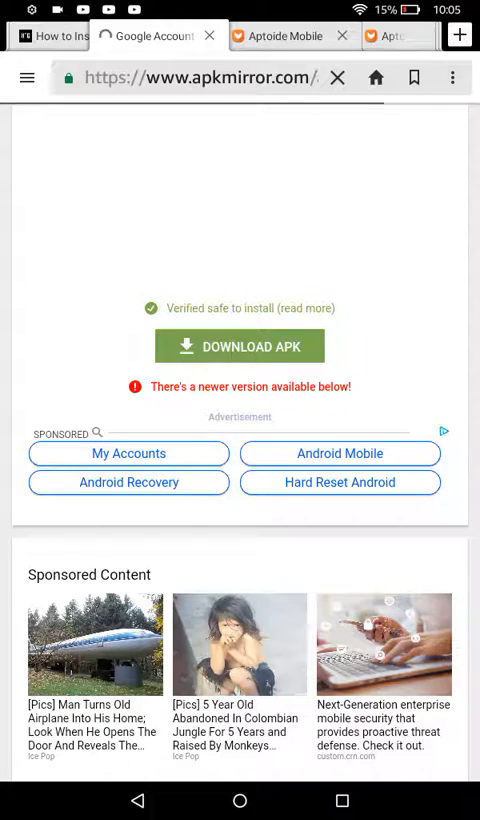
scroll(down, 3)
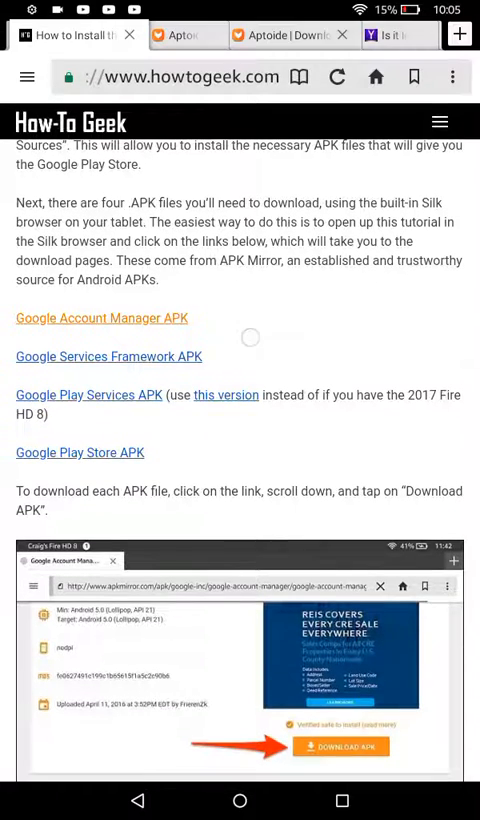
Visit the Google Services Framework 5.1 APKMirror page and return to the guide.
click(108, 356)
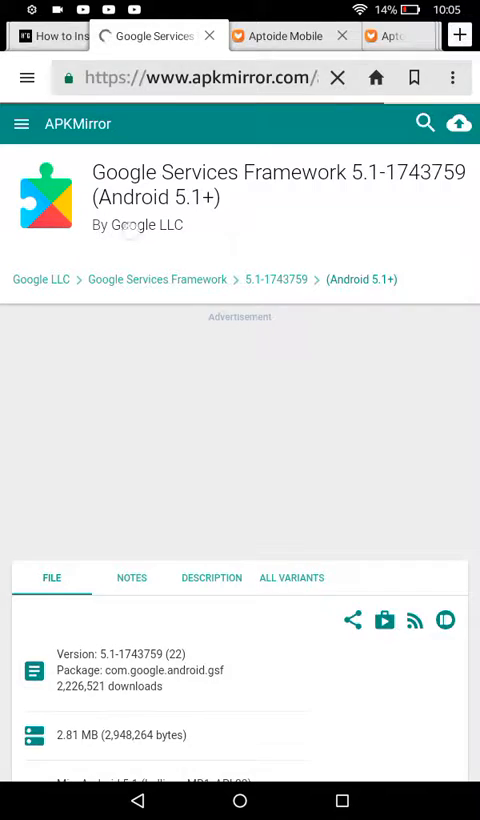
scroll(down, 3)
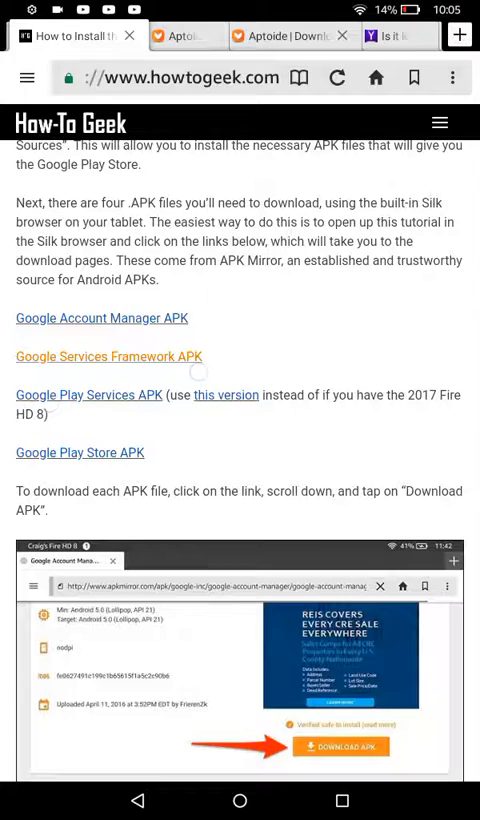
Visit the Google Play services 11.5.09 APKMirror page down to Download APK, then return.
click(108, 356)
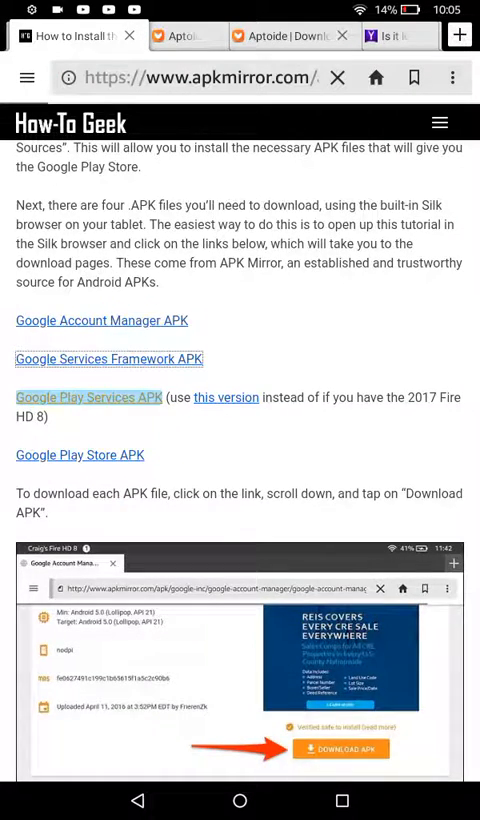
click(82, 396)
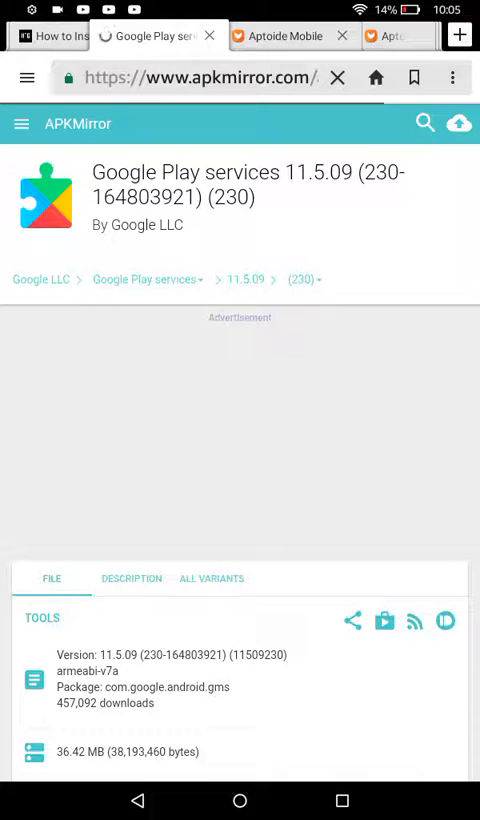
scroll(down, 3)
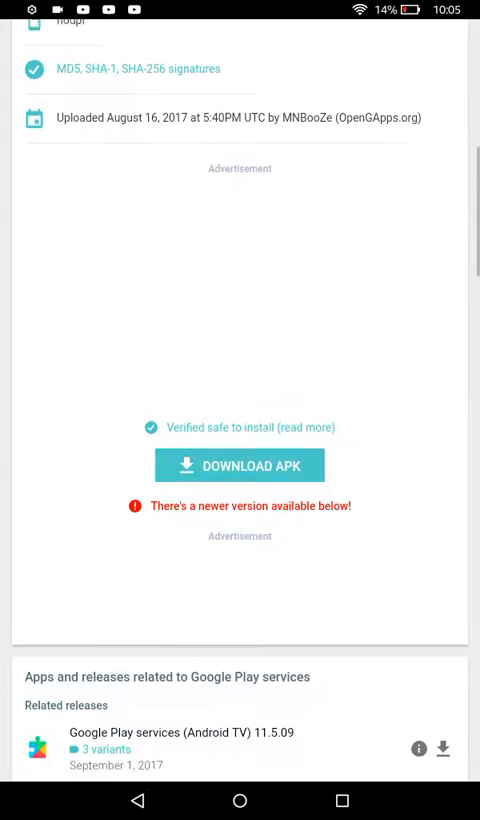
scroll(down, 3)
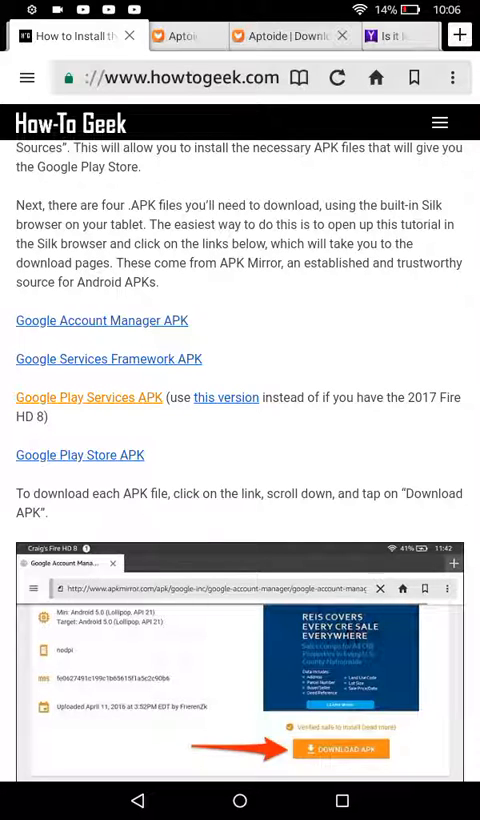
Visit the Google Play Store 7.0.25 APKMirror page and return to the guide.
click(80, 456)
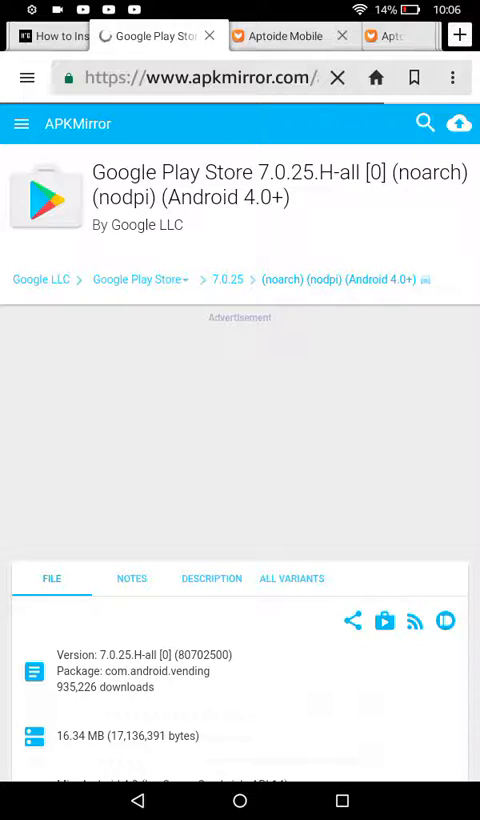
scroll(down, 3)
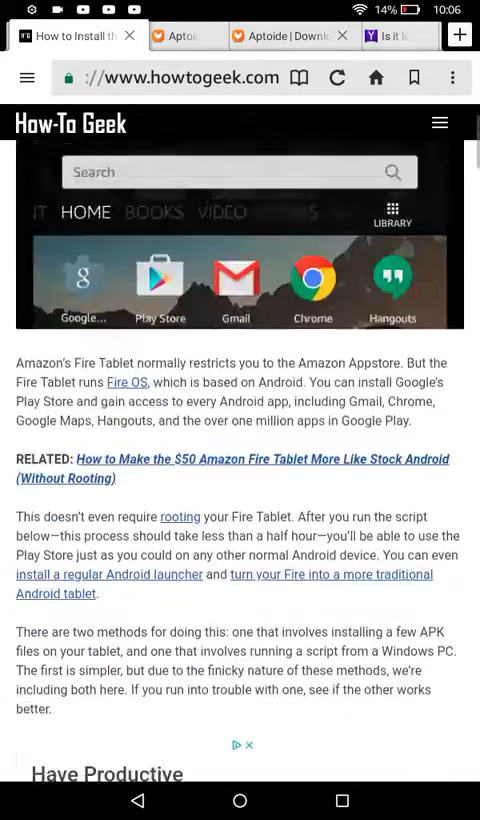
Leave the browser for the Fire OS home screen listing Play Store.
click(240, 800)
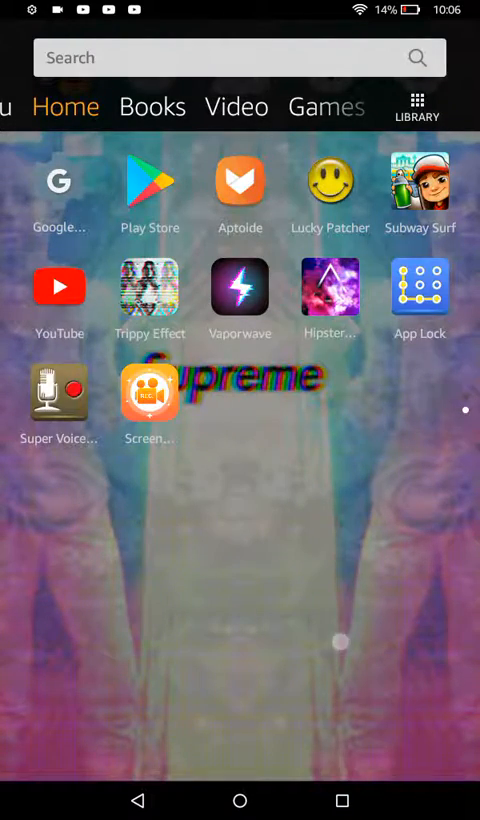